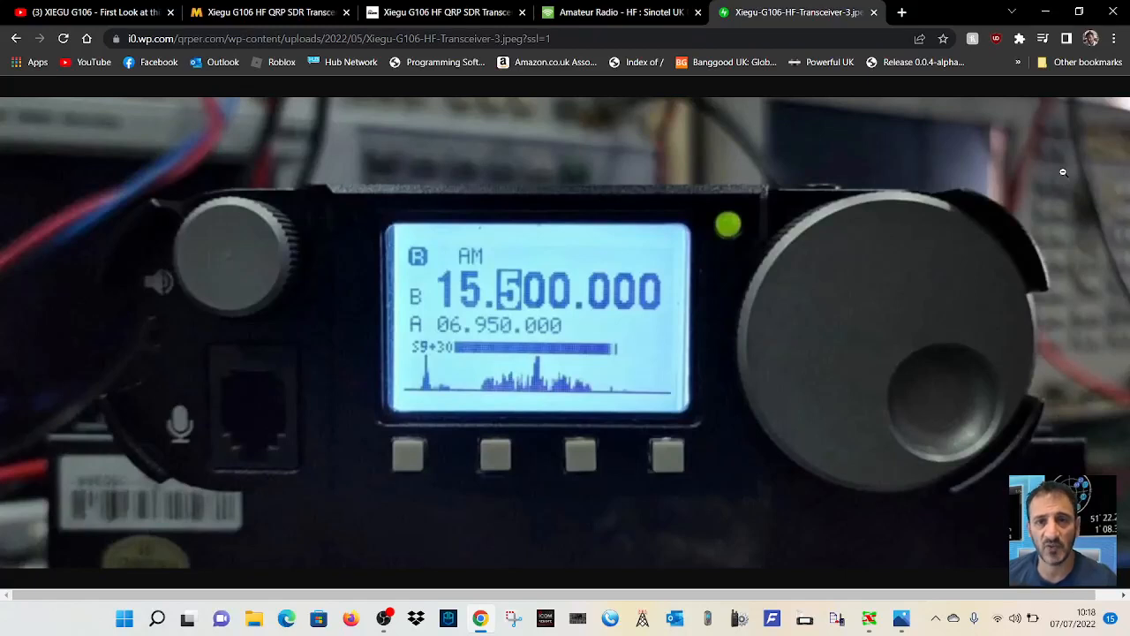
pyautogui.moveTo(579, 357)
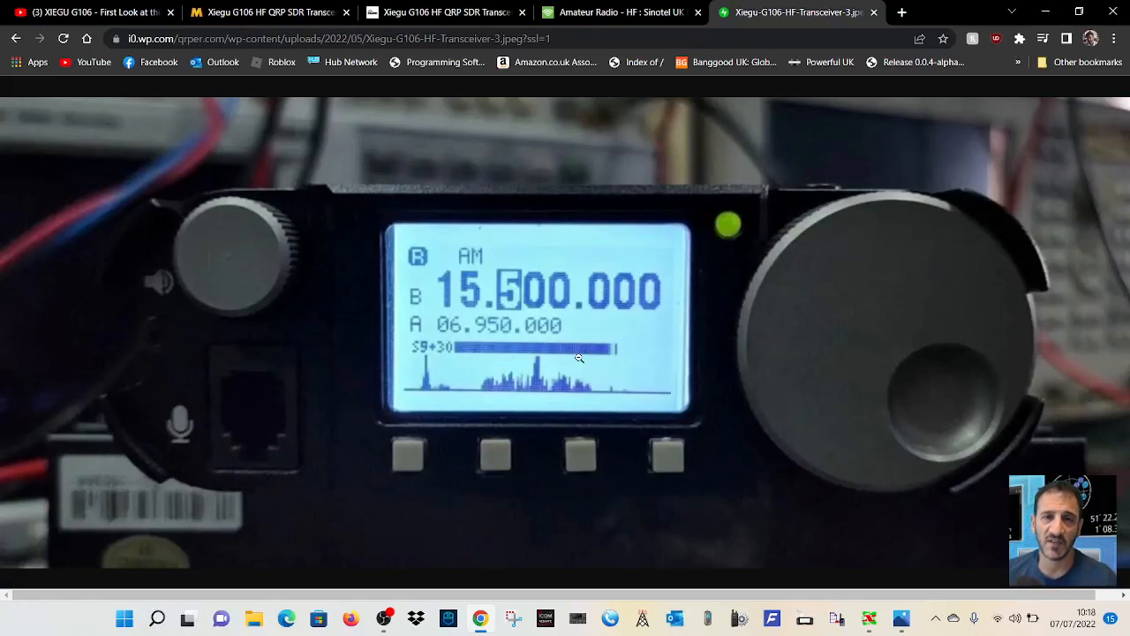
pyautogui.moveTo(728, 339)
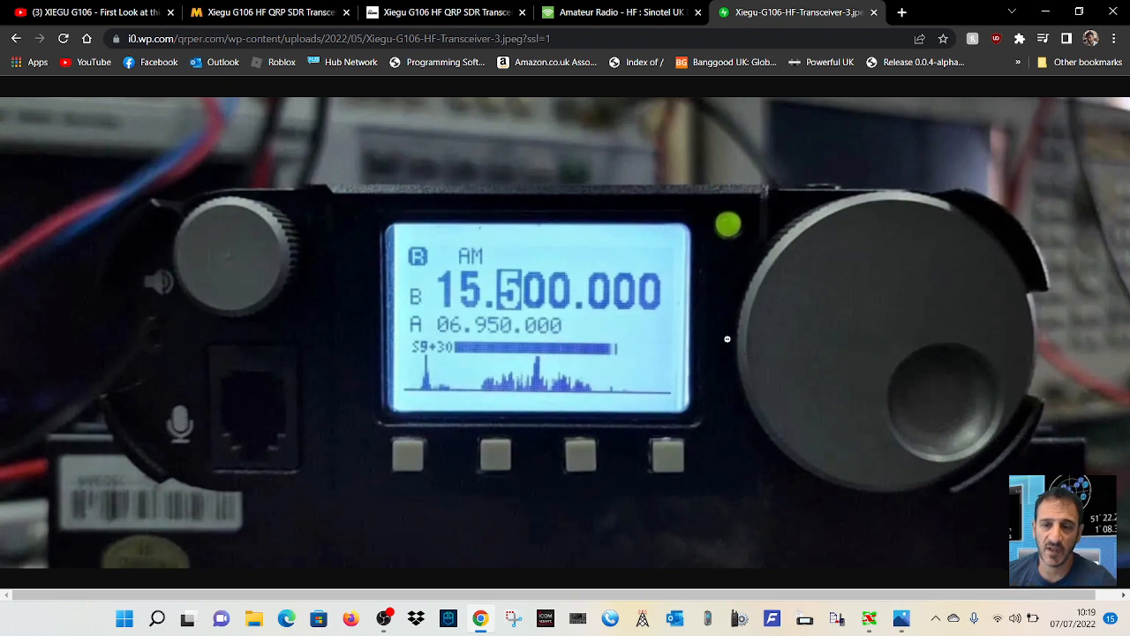
pyautogui.moveTo(636, 315)
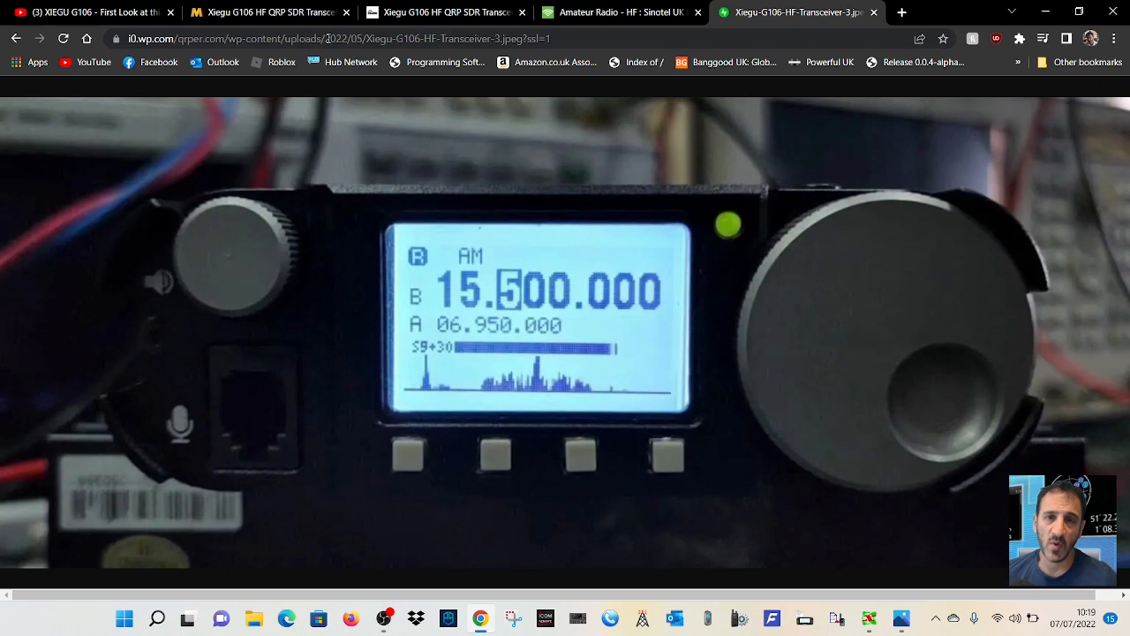
# Show the hamradio.co.uk G106 product information with its estimated July 2022 delivery.
pyautogui.click(618, 12)
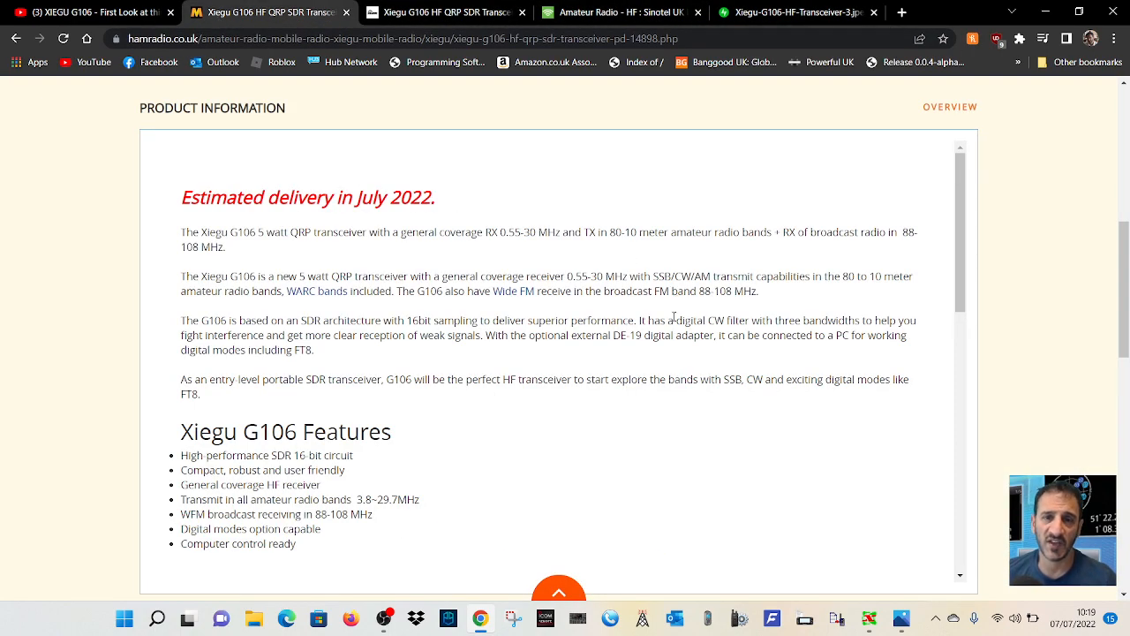
pyautogui.moveTo(678, 491)
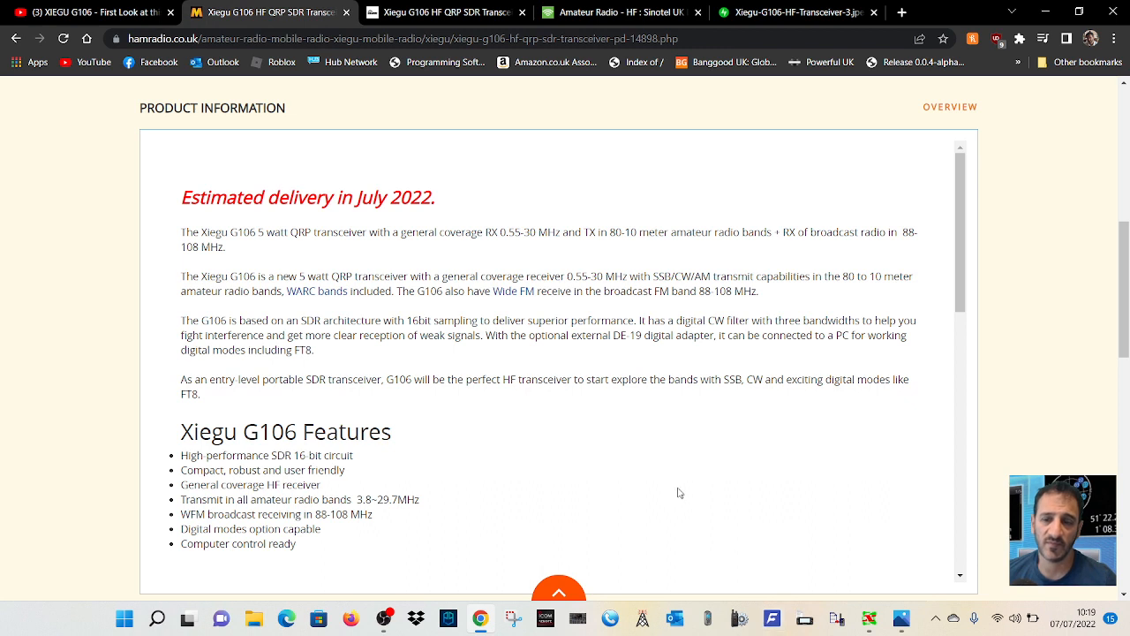
pyautogui.moveTo(650, 452)
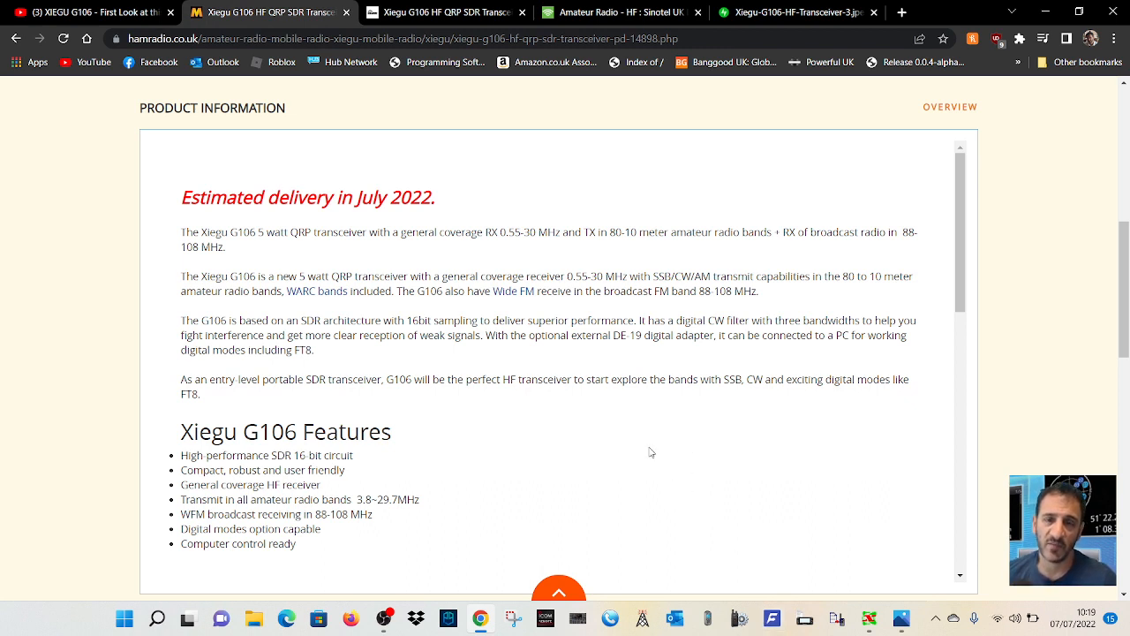
pyautogui.moveTo(541, 148)
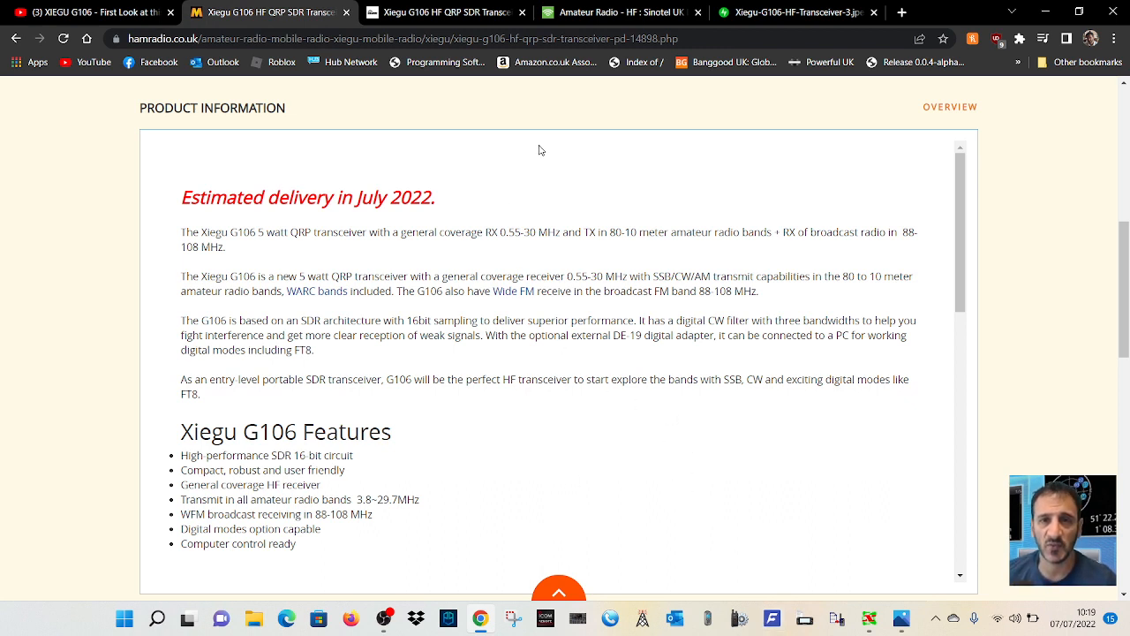
# View the QRPer G106 photos post and bring up its retail box photo at full size.
pyautogui.click(791, 11)
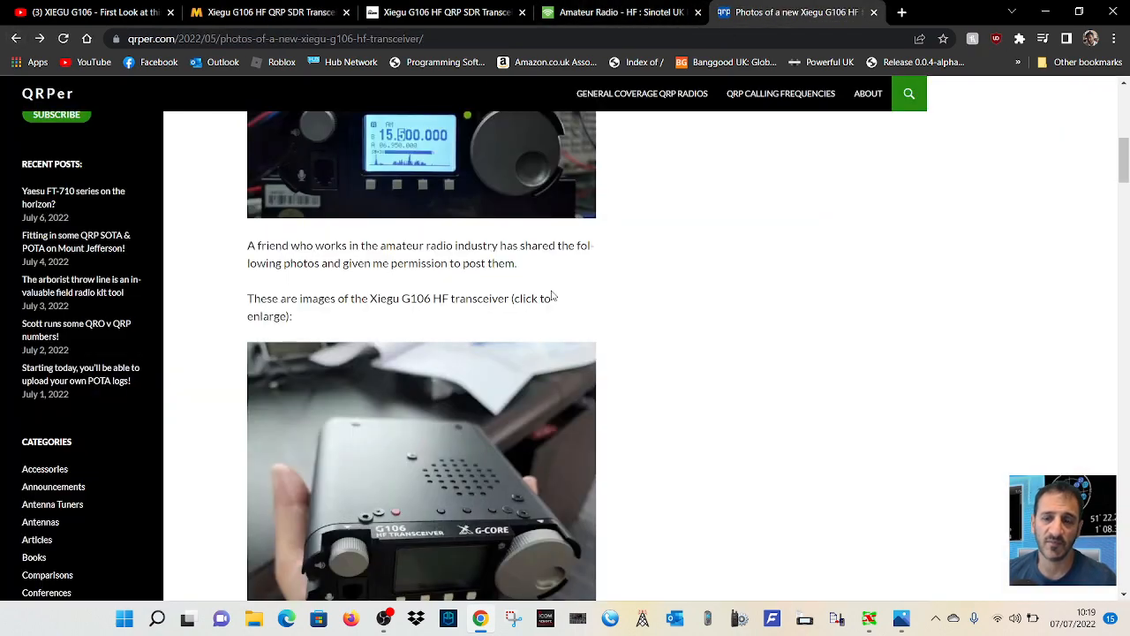
pyautogui.scroll(-3)
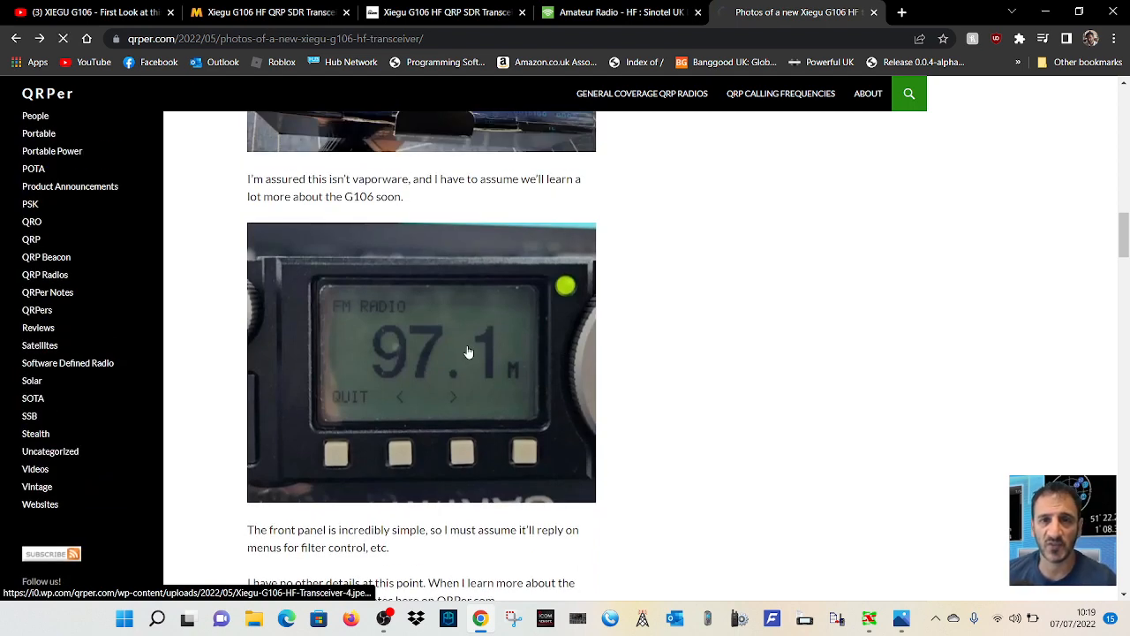
pyautogui.click(421, 362)
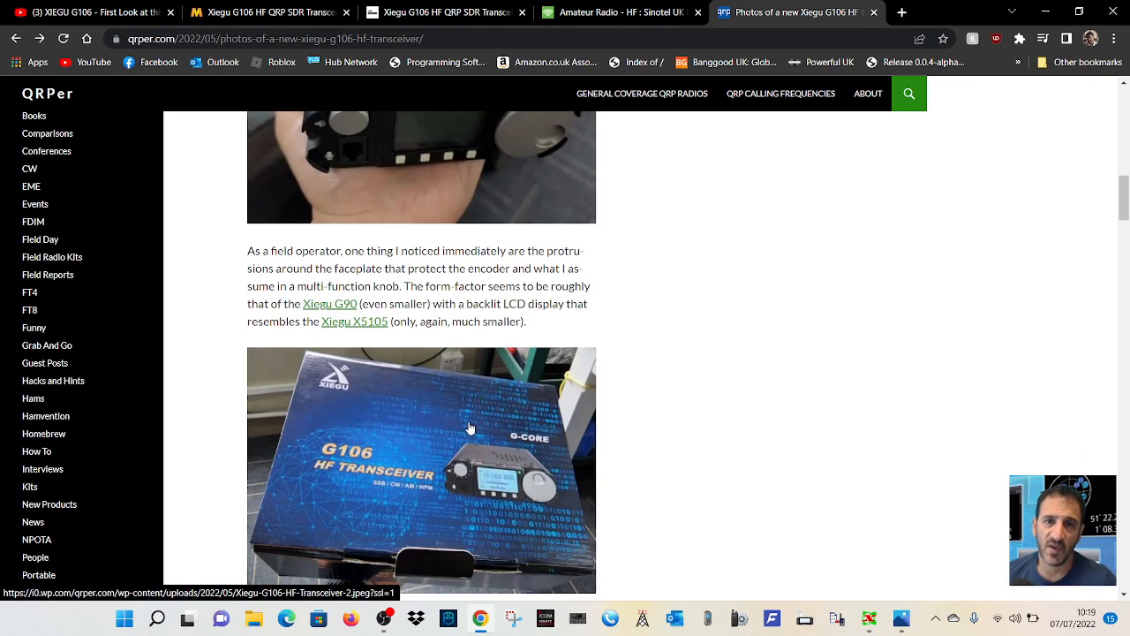
pyautogui.click(422, 468)
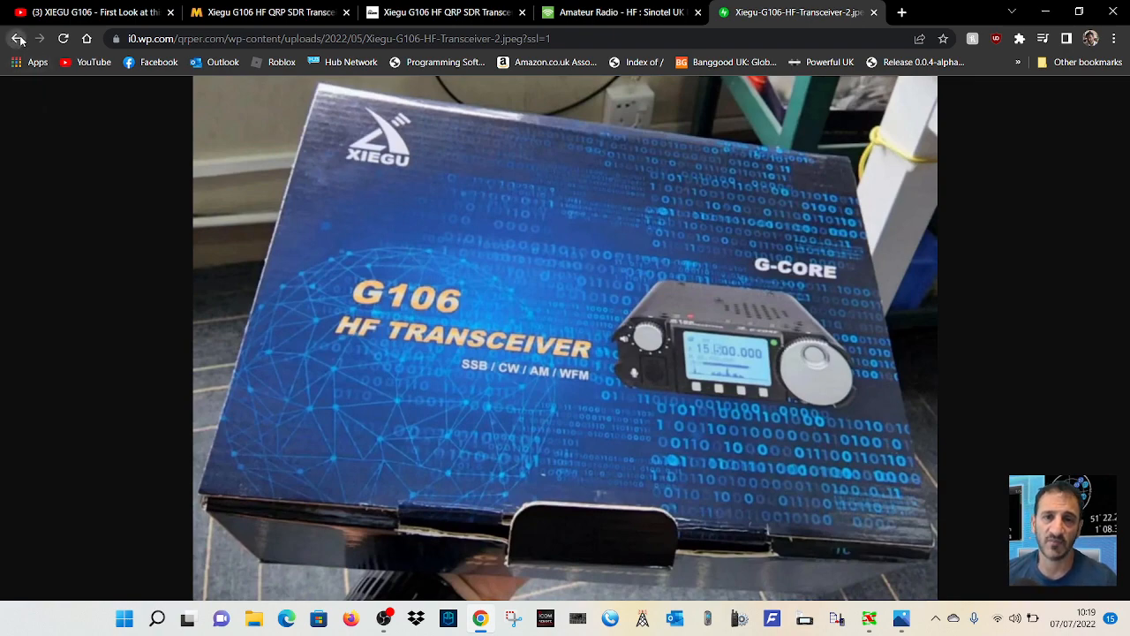
# Show the full-size photo of the G106 held in a hand.
pyautogui.click(16, 39)
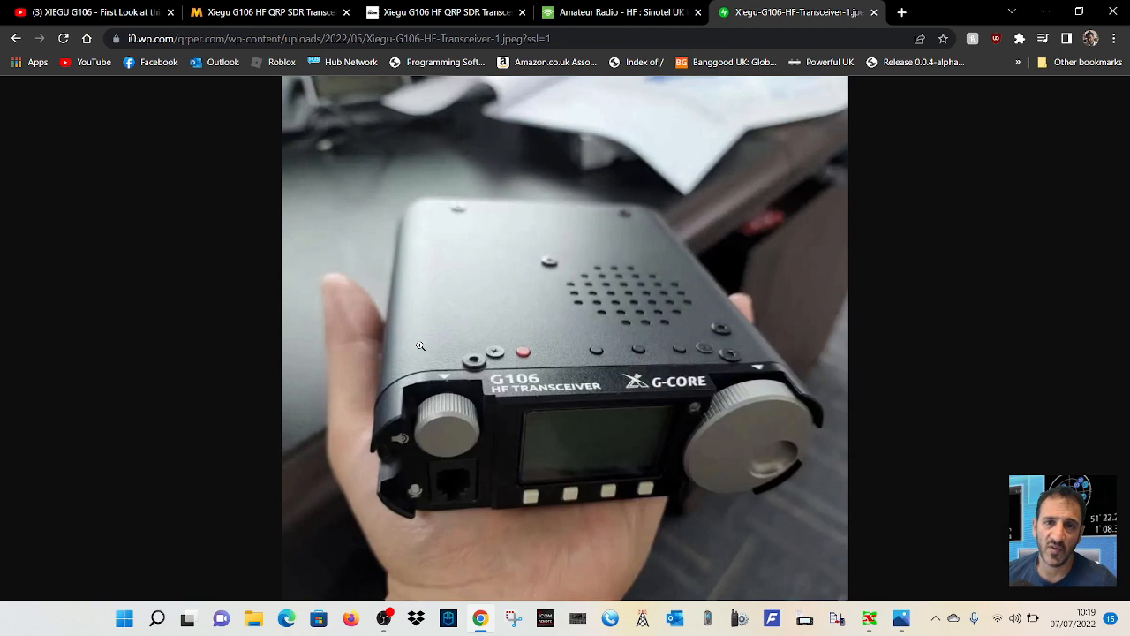
pyautogui.moveTo(14, 39)
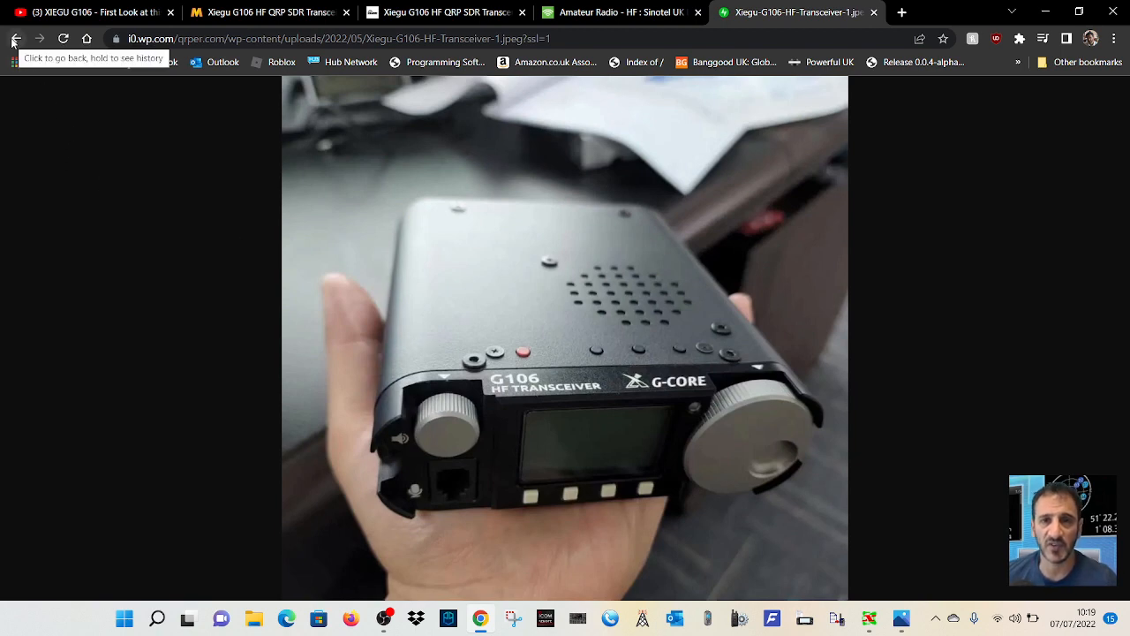
pyautogui.moveTo(984, 456)
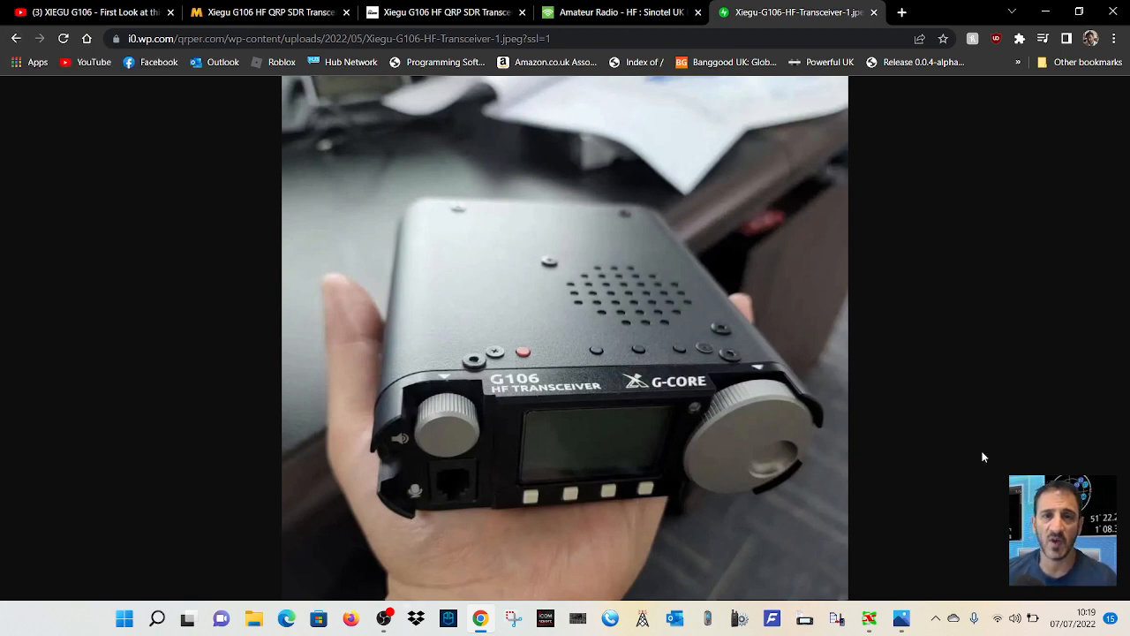
pyautogui.moveTo(541, 378)
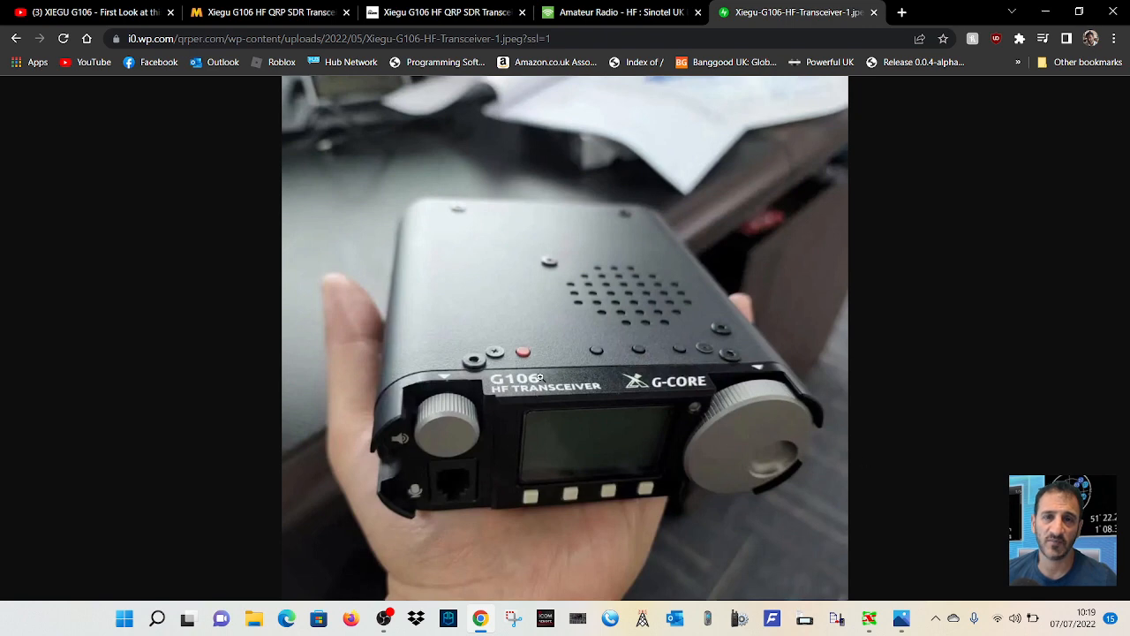
pyautogui.moveTo(579, 501)
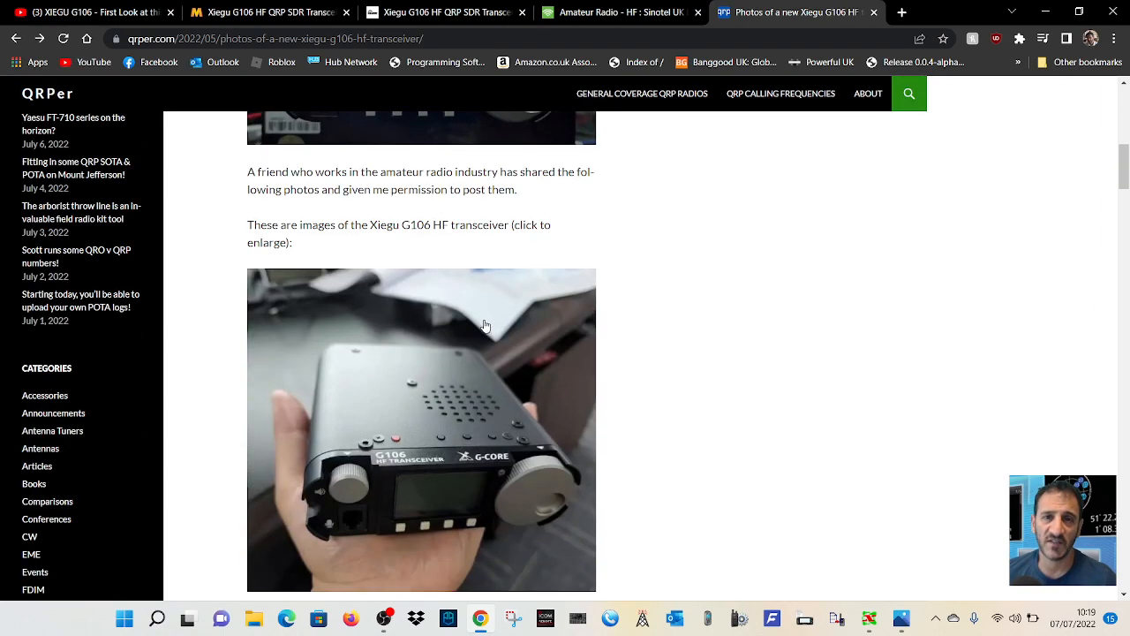
pyautogui.scroll(-3)
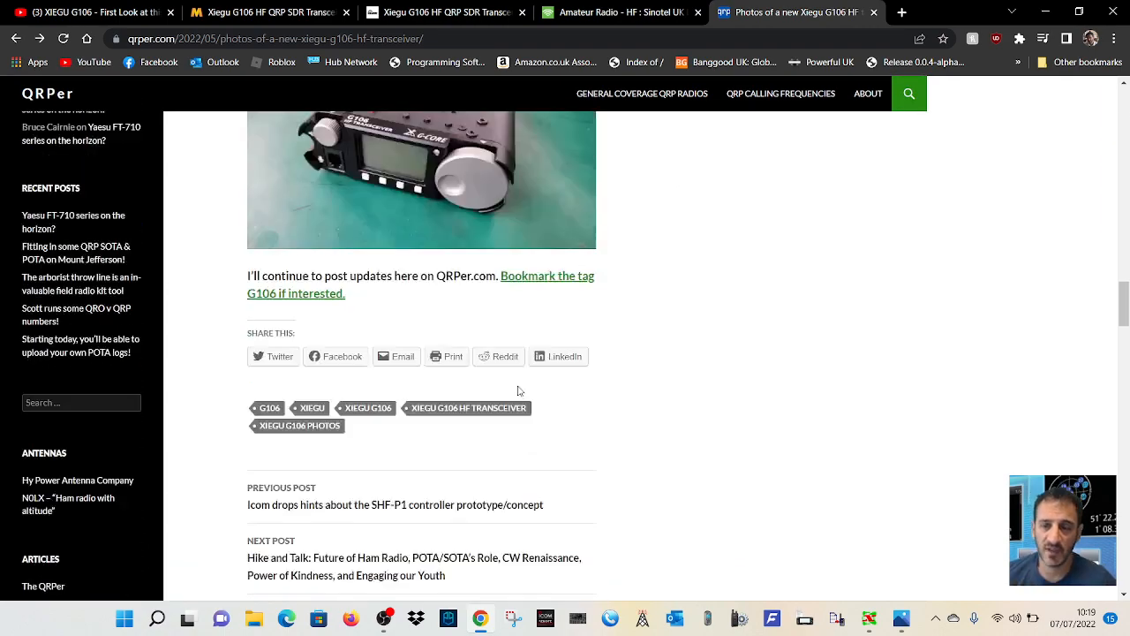
pyautogui.scroll(3)
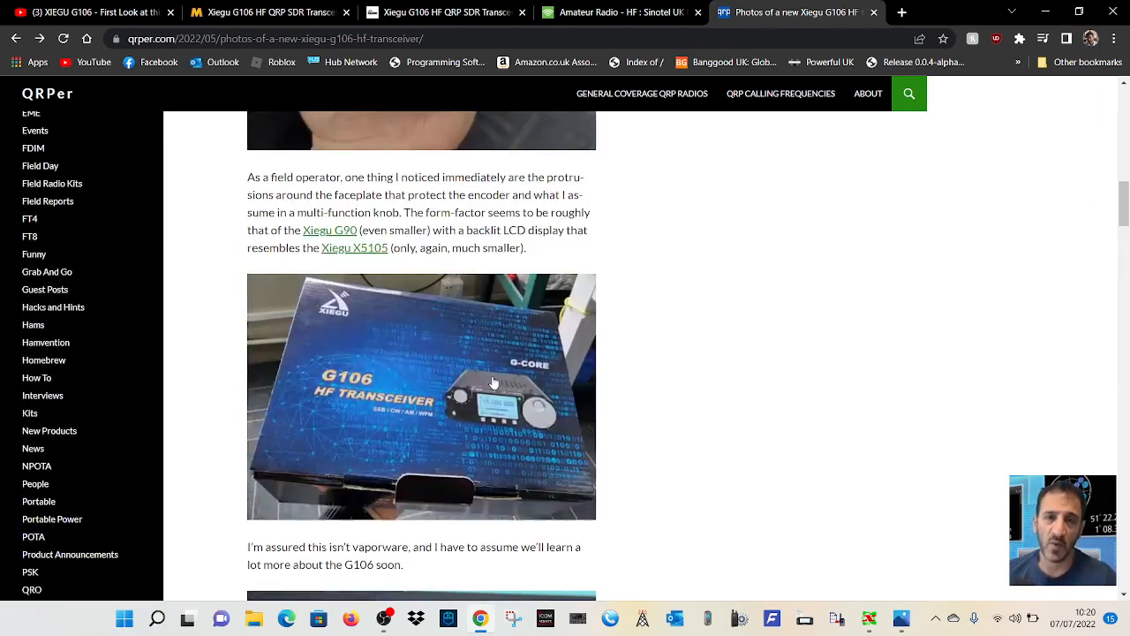
pyautogui.scroll(3)
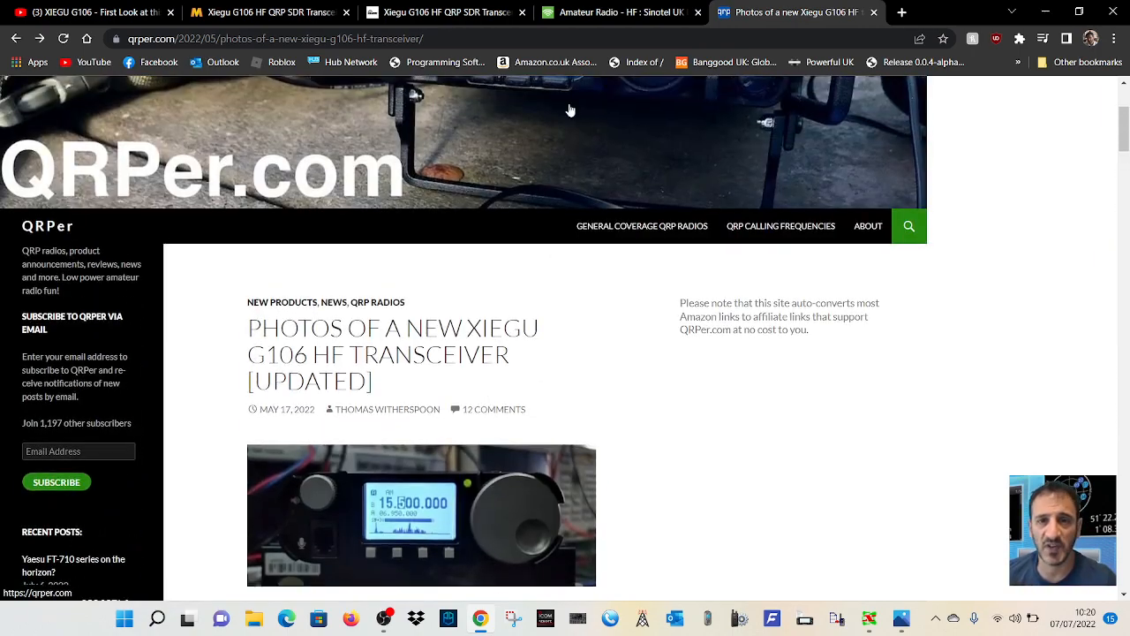
pyautogui.scroll(-3)
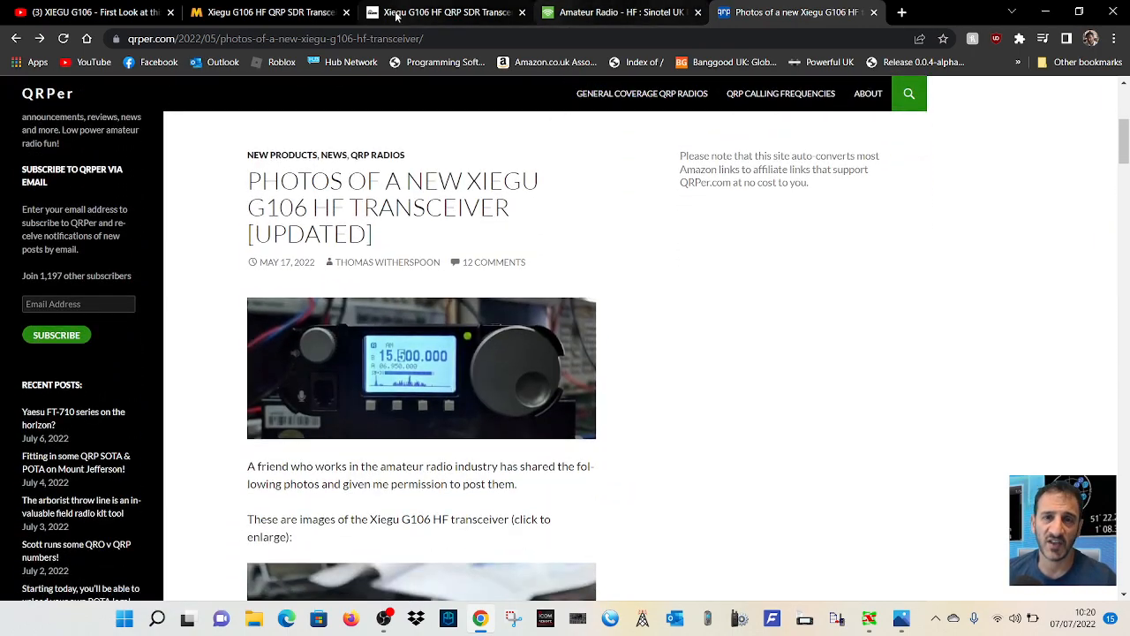
# Browse the ML&S £349.95 listing's enlarged product photos, then return to the listing.
pyautogui.click(265, 13)
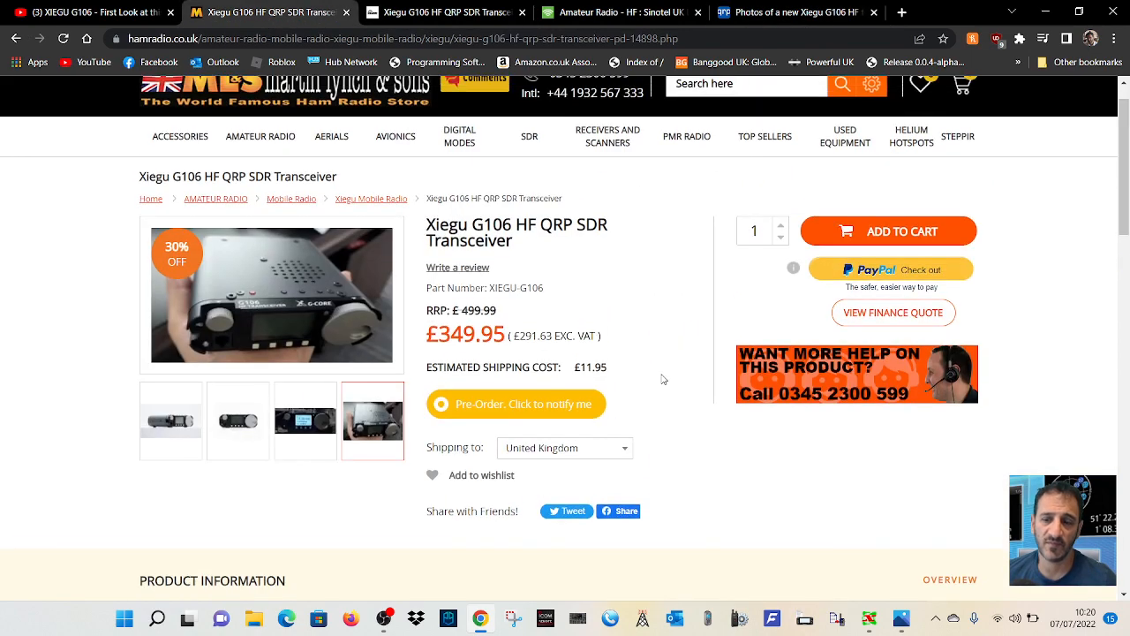
pyautogui.click(272, 295)
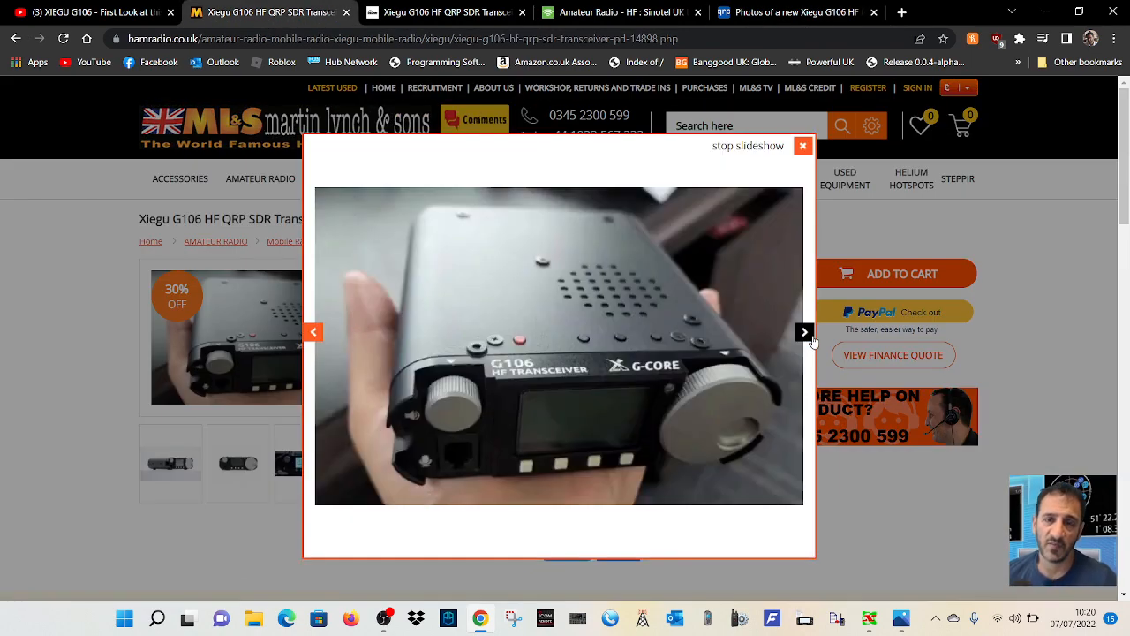
pyautogui.click(804, 332)
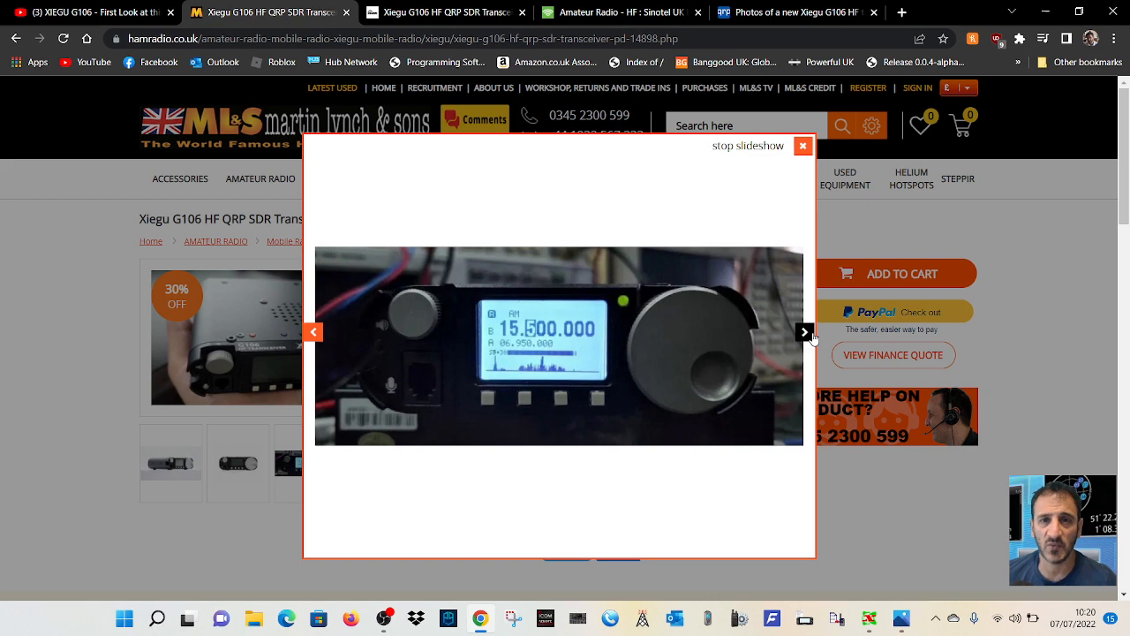
pyautogui.click(803, 332)
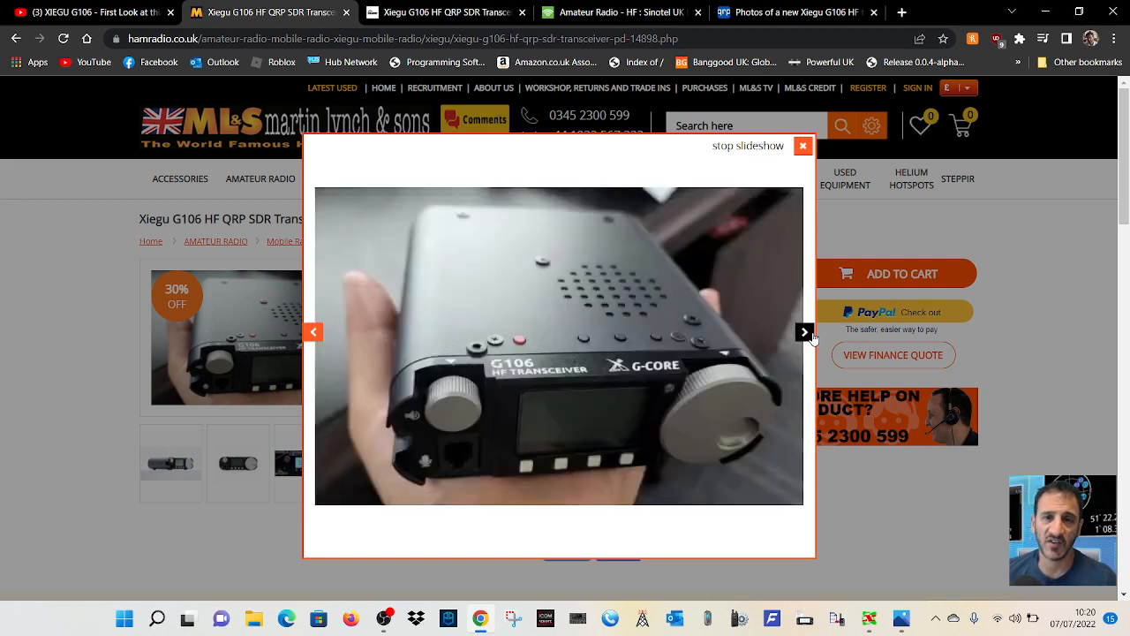
pyautogui.click(803, 332)
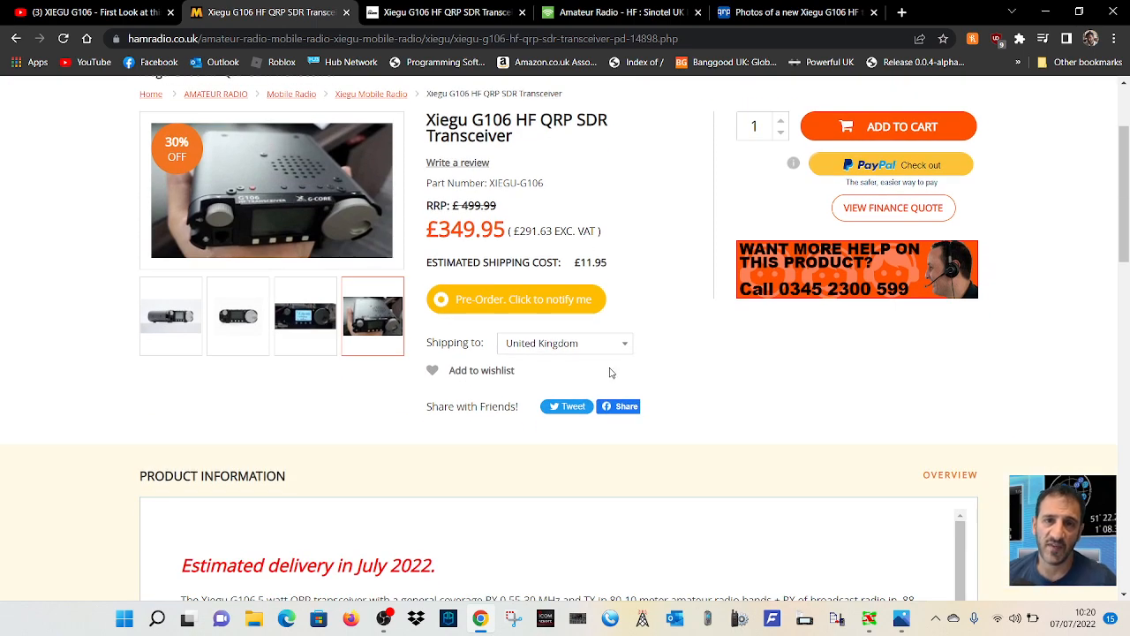
# Glance at the first-look video and ML&S listing, landing on xiegu.eu's 379.00 € G106 pre-order page.
pyautogui.click(89, 13)
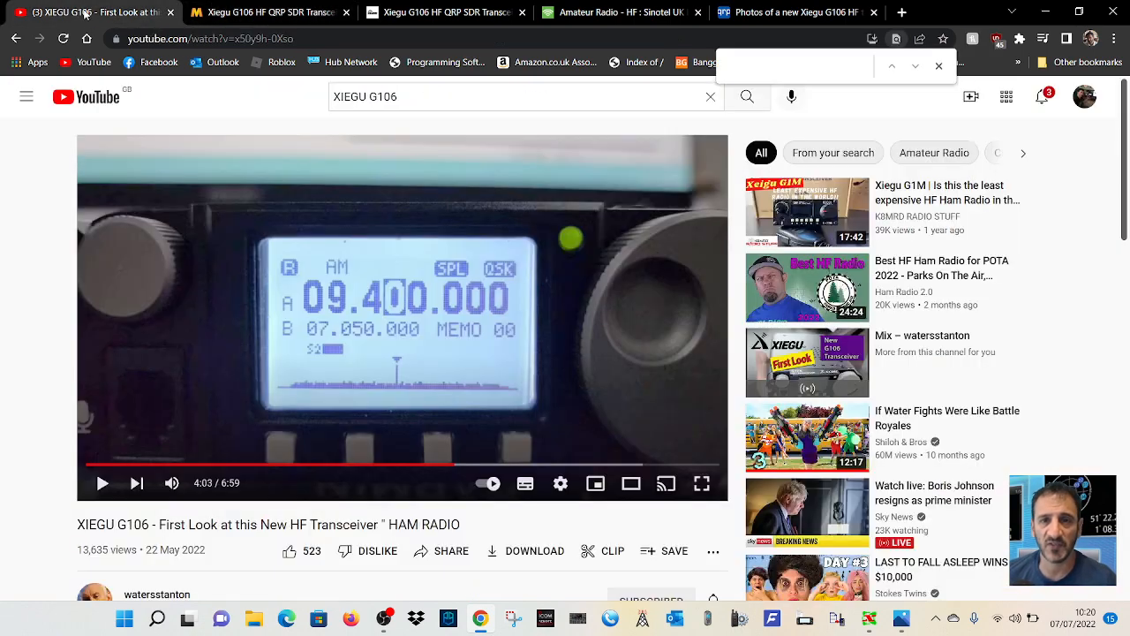
pyautogui.click(445, 13)
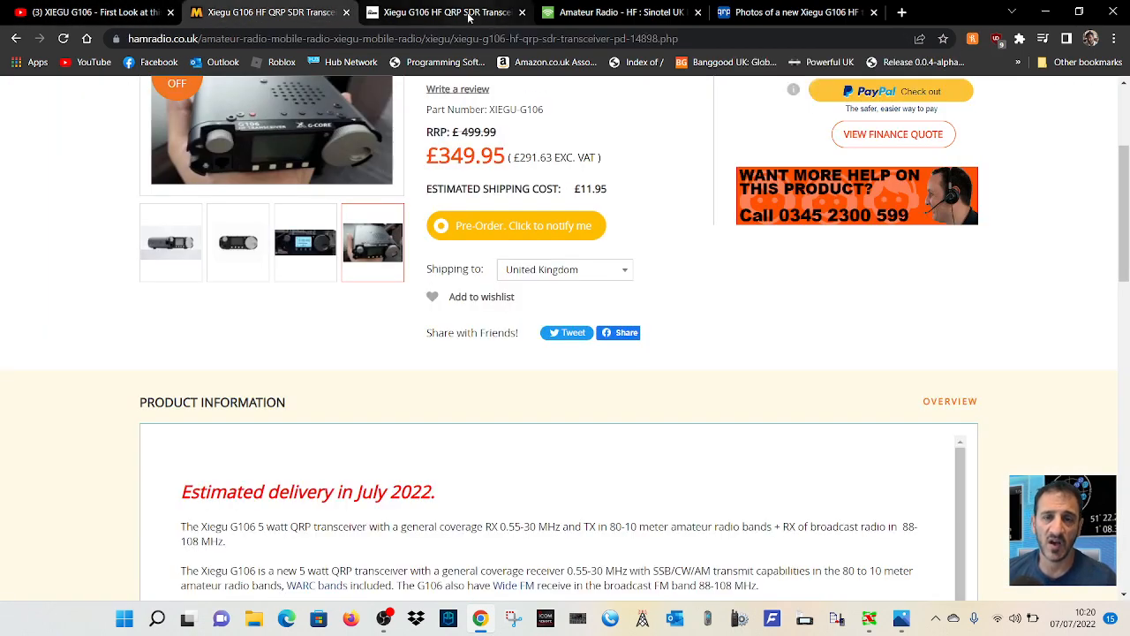
pyautogui.click(441, 12)
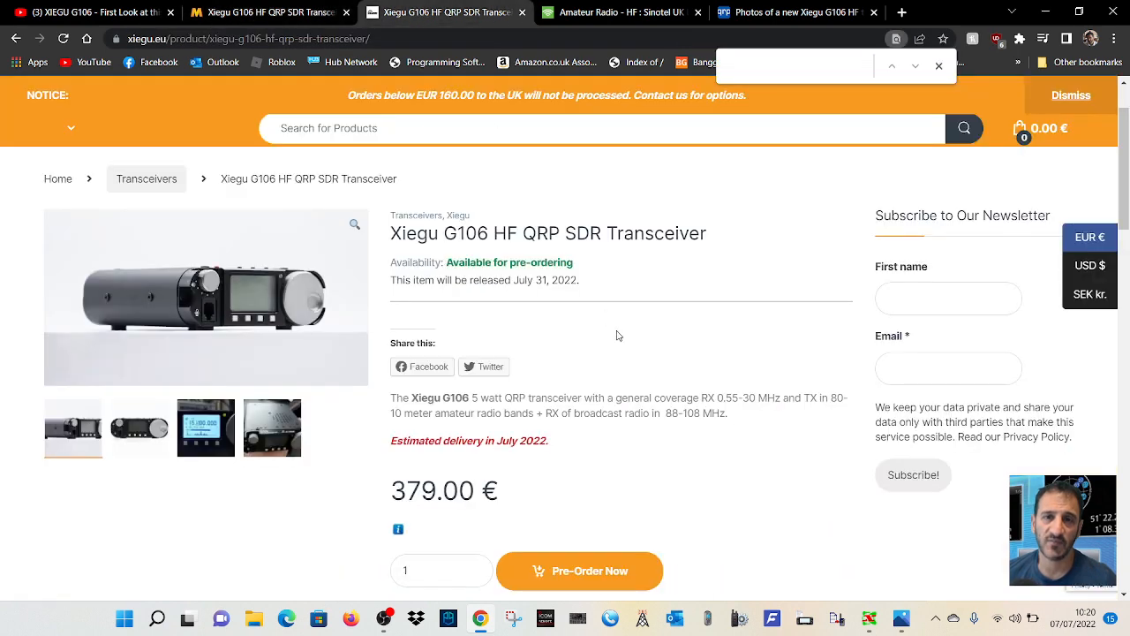
pyautogui.moveTo(756, 308)
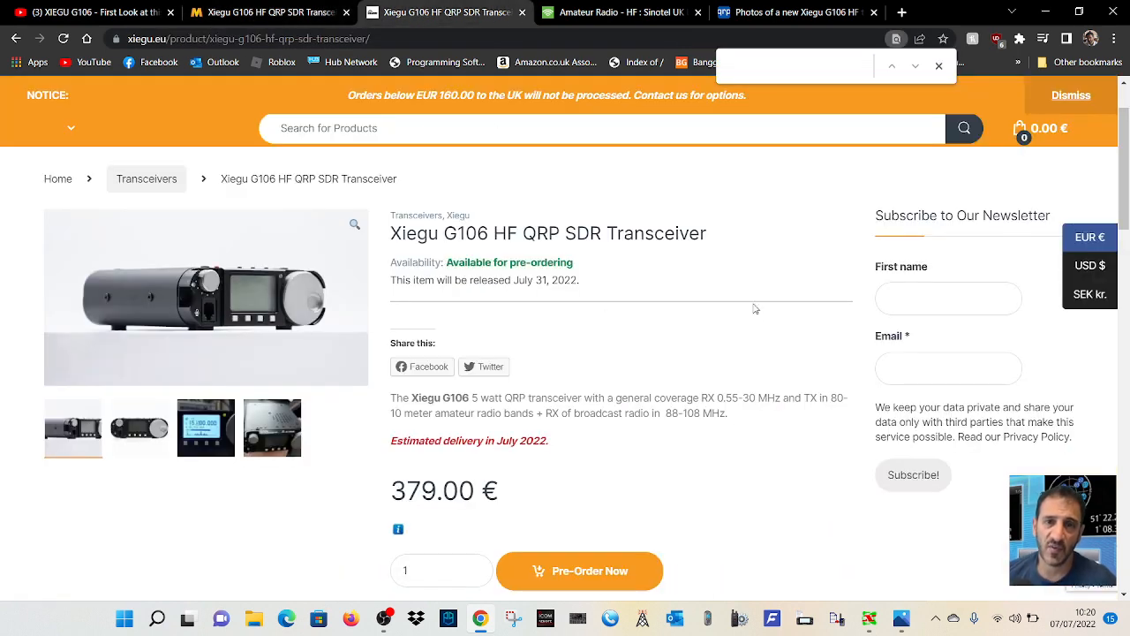